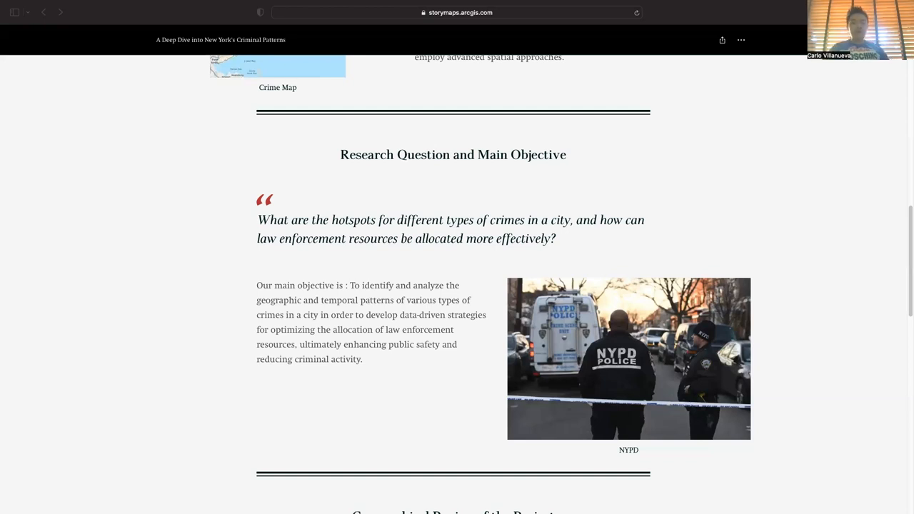
mouse_move(80, 107)
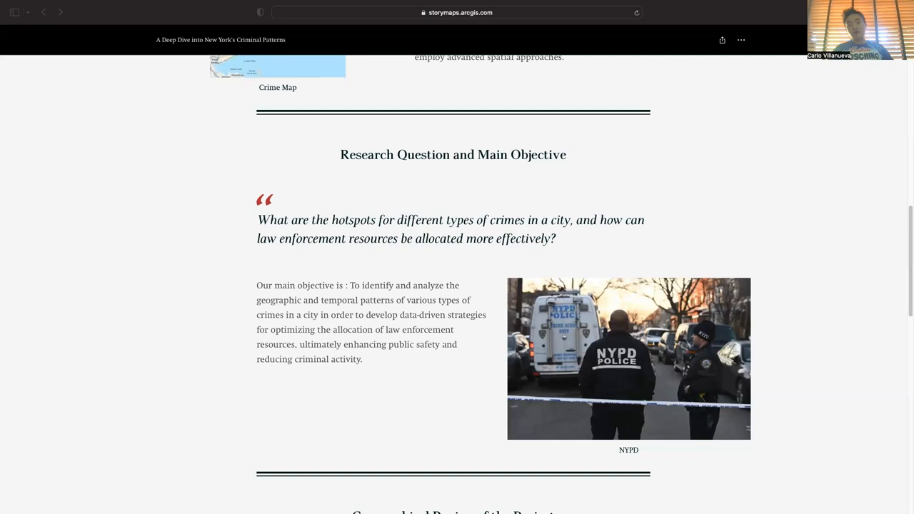
mouse_move(3, 295)
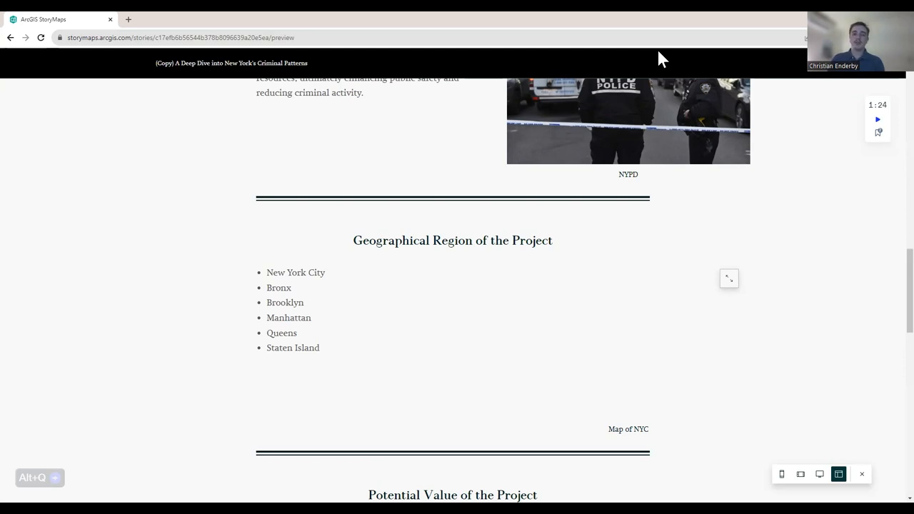
Scroll through the seven-reason Potential Value list down to the Possible Spatial Analysis Methods heading
scroll(down, 3)
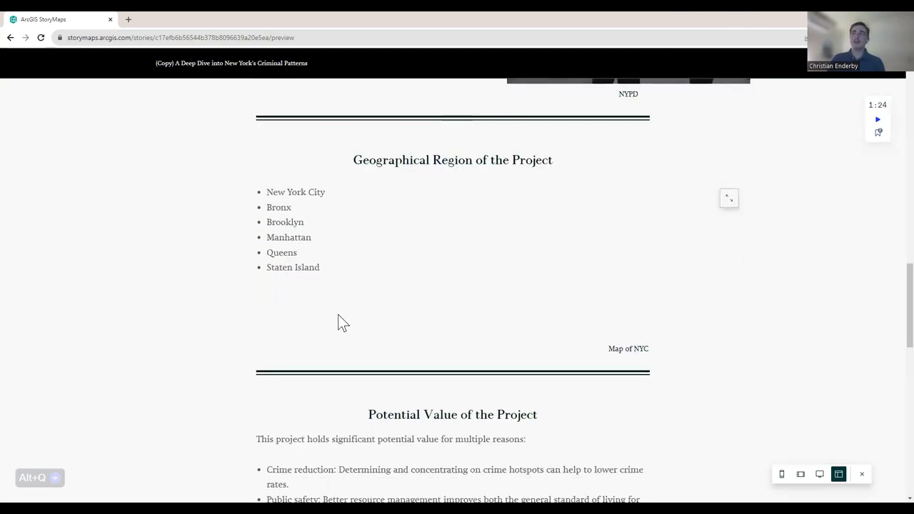
scroll(down, 3)
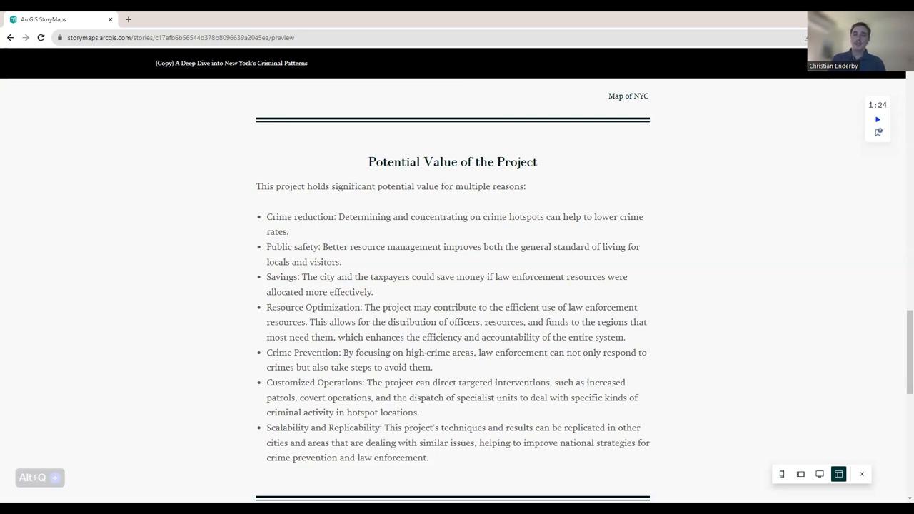
scroll(down, 3)
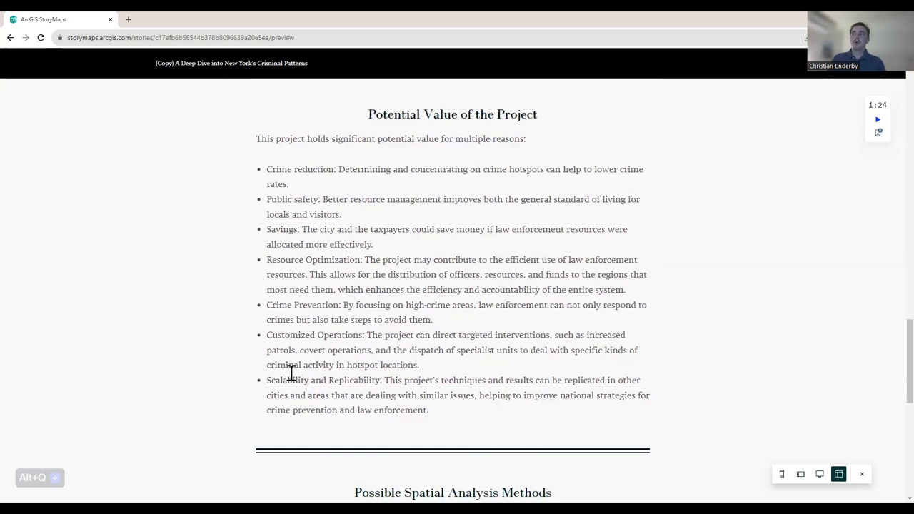
mouse_move(208, 424)
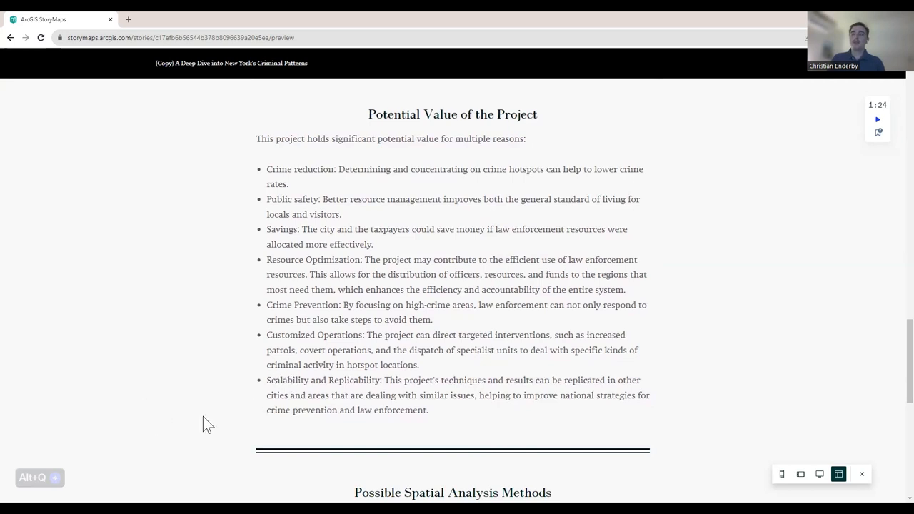
mouse_move(666, 22)
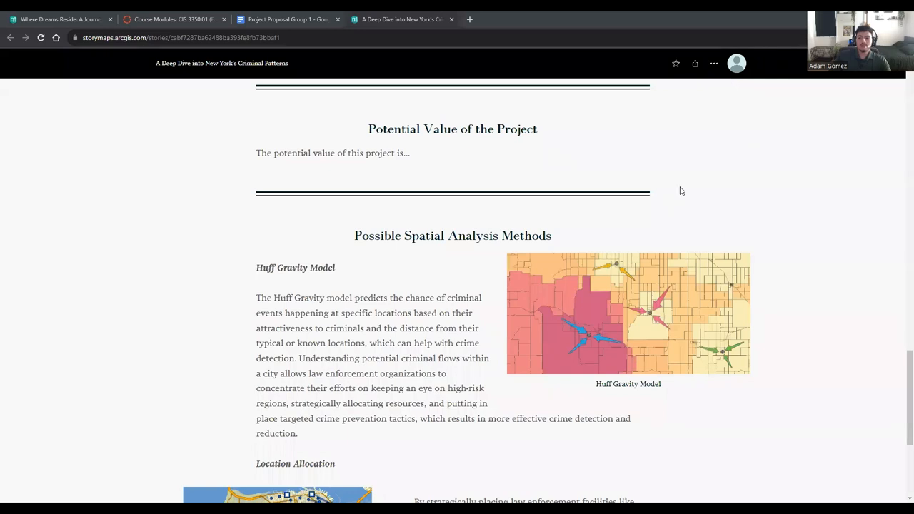
scroll(down, 3)
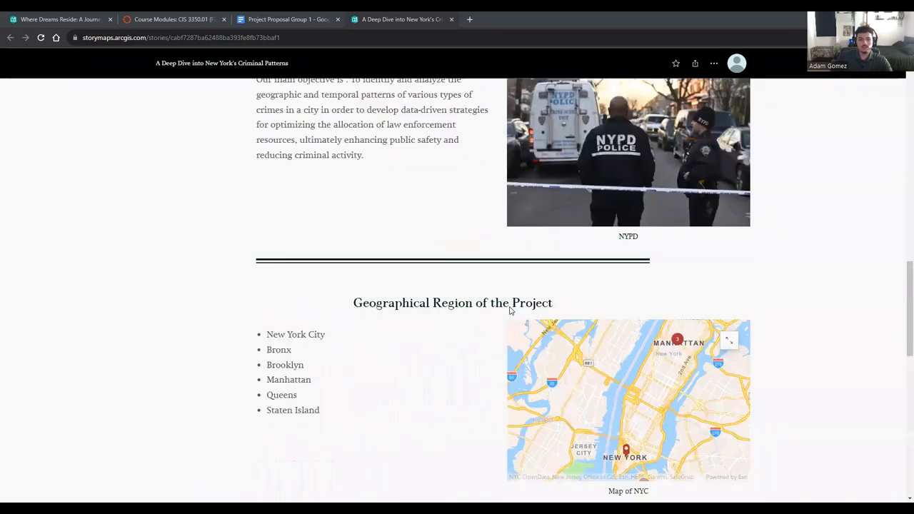
scroll(up, 3)
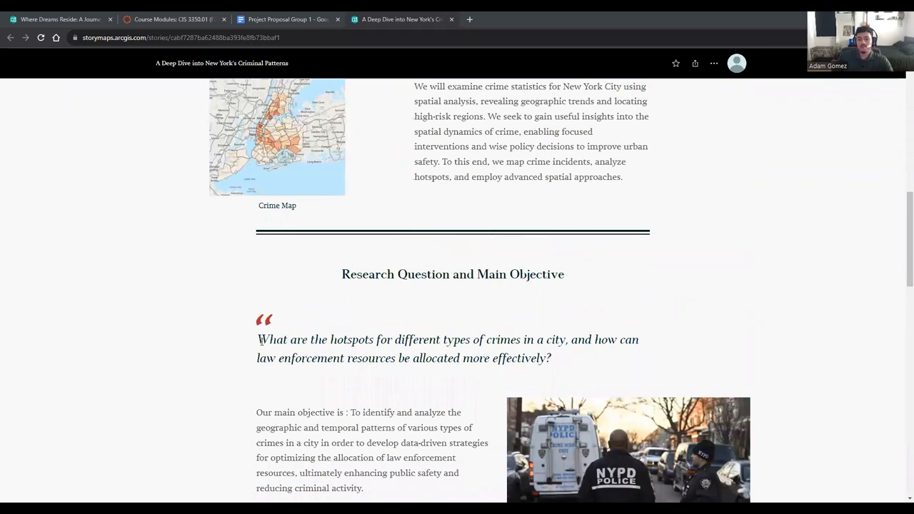
scroll(down, 3)
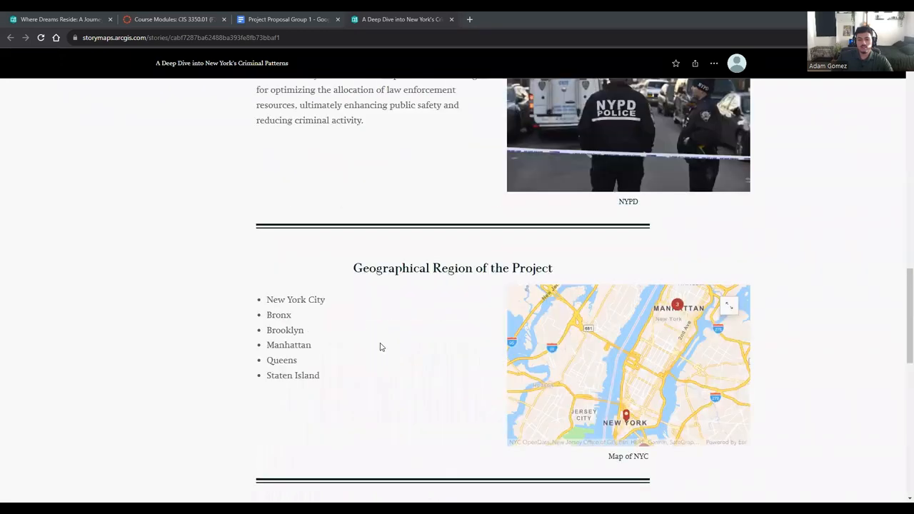
scroll(down, 3)
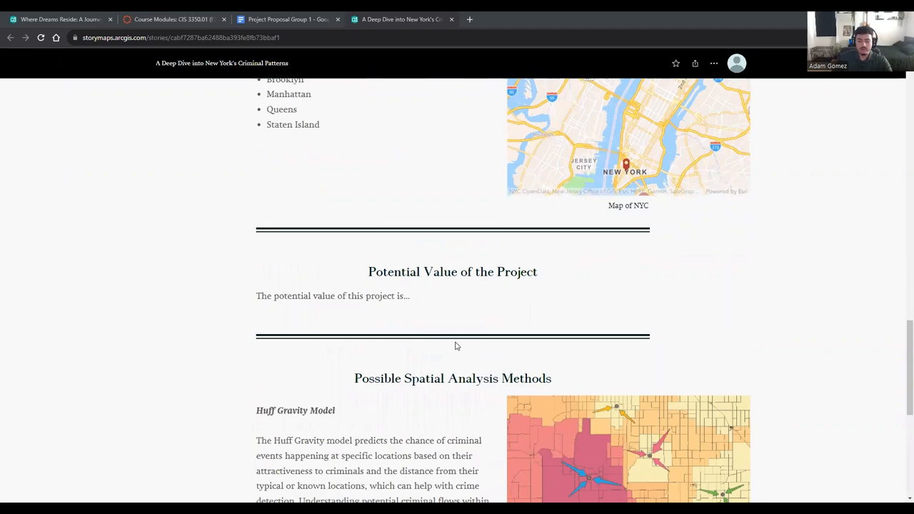
scroll(up, 3)
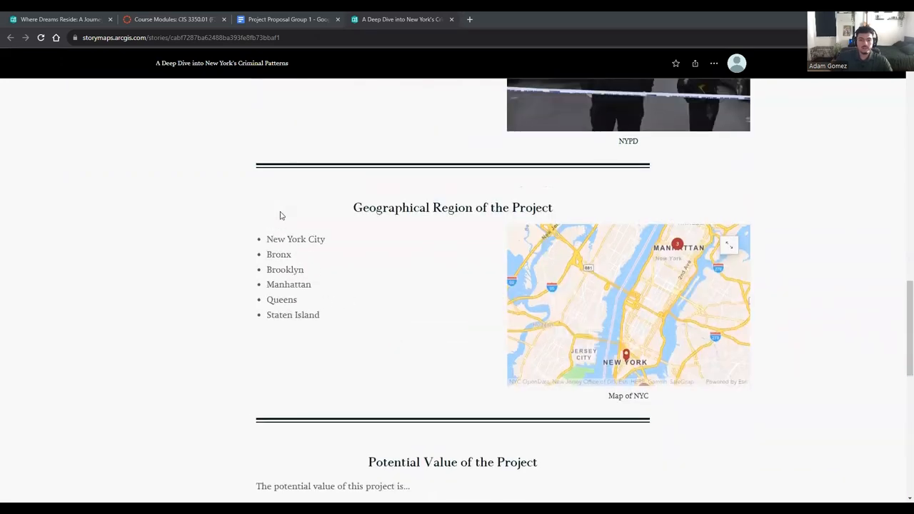
scroll(down, 3)
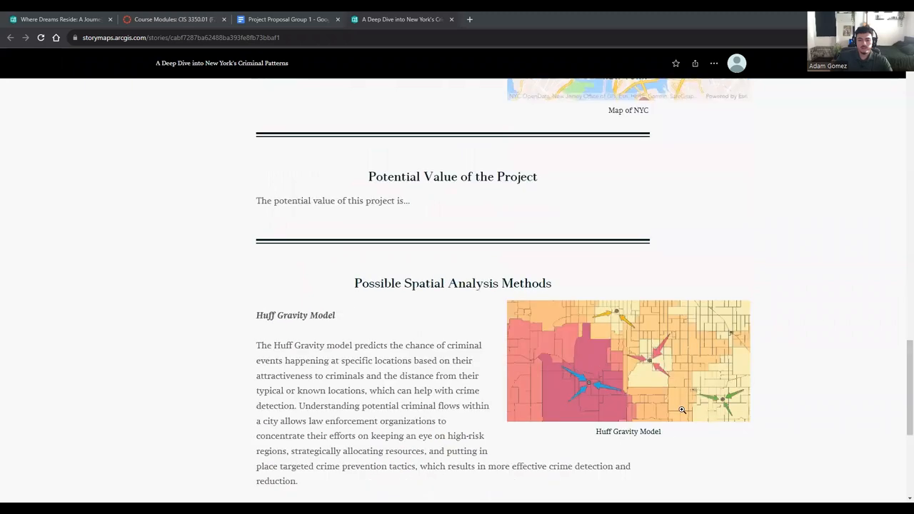
scroll(down, 3)
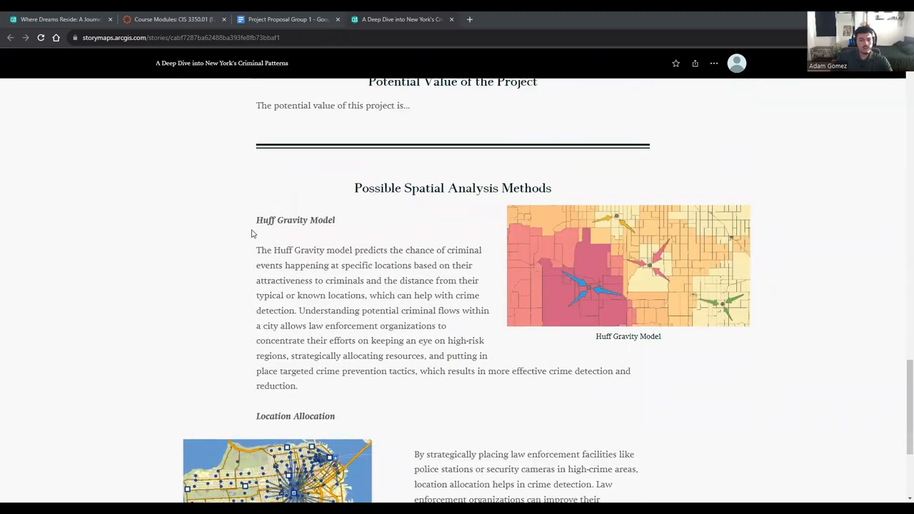
mouse_move(538, 358)
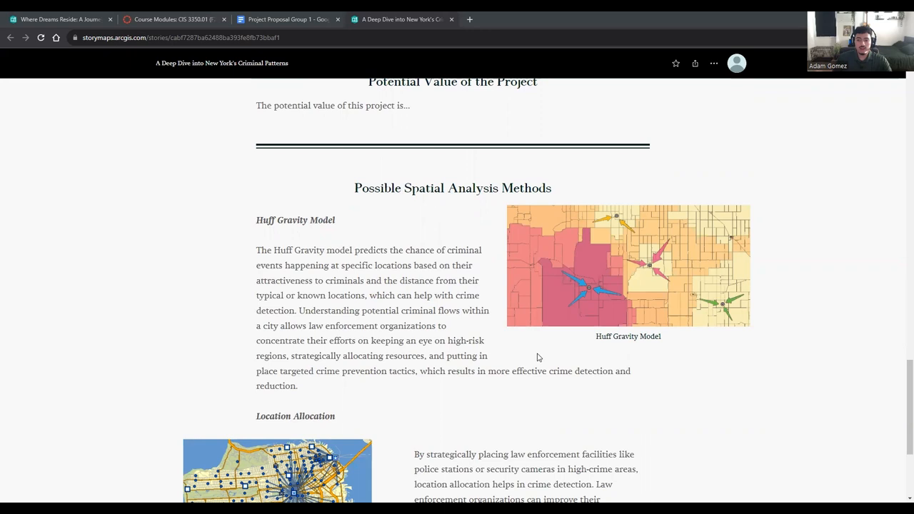
mouse_move(585, 332)
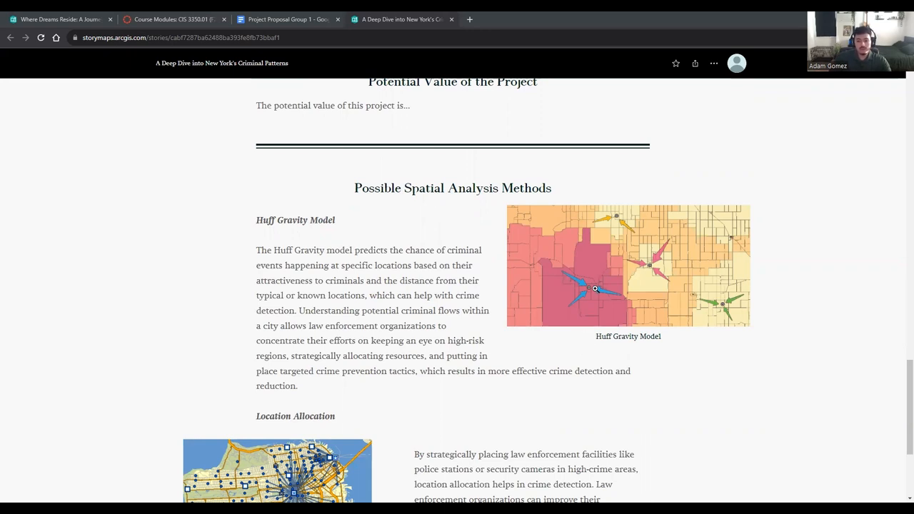
mouse_move(359, 228)
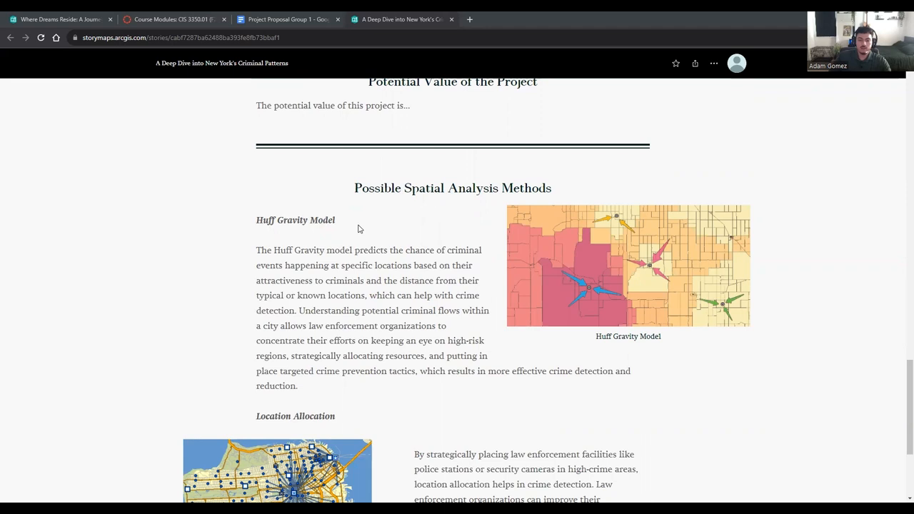
mouse_move(643, 271)
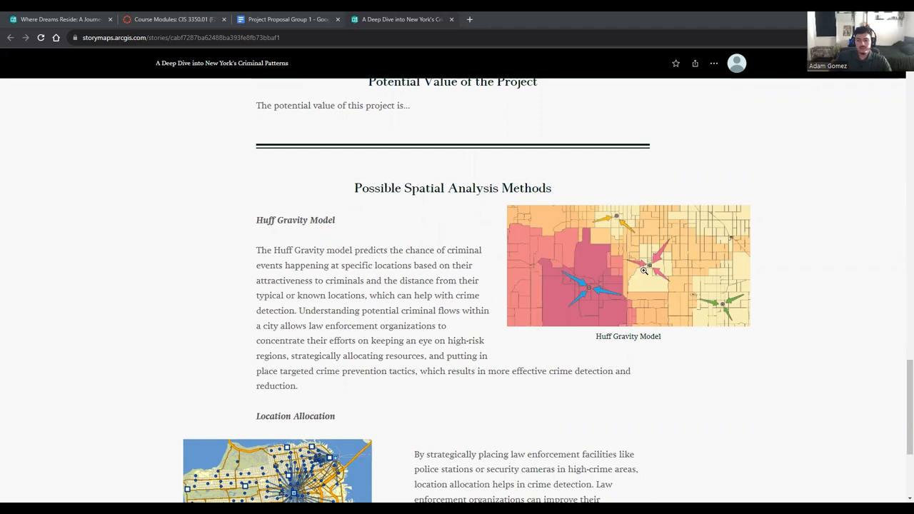
mouse_move(615, 218)
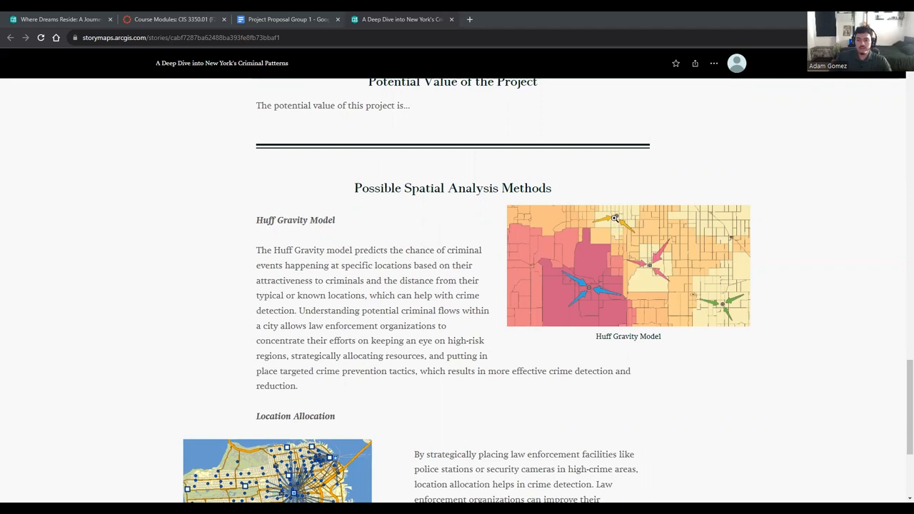
mouse_move(784, 327)
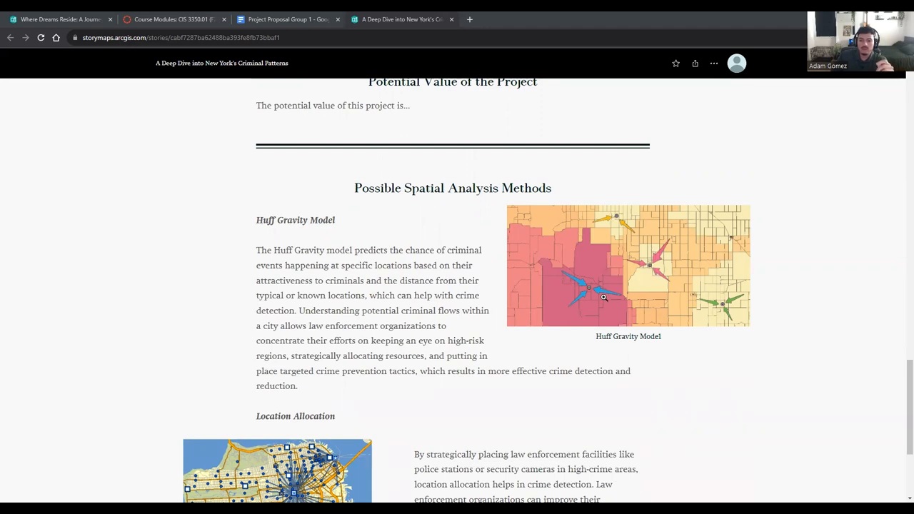
mouse_move(598, 270)
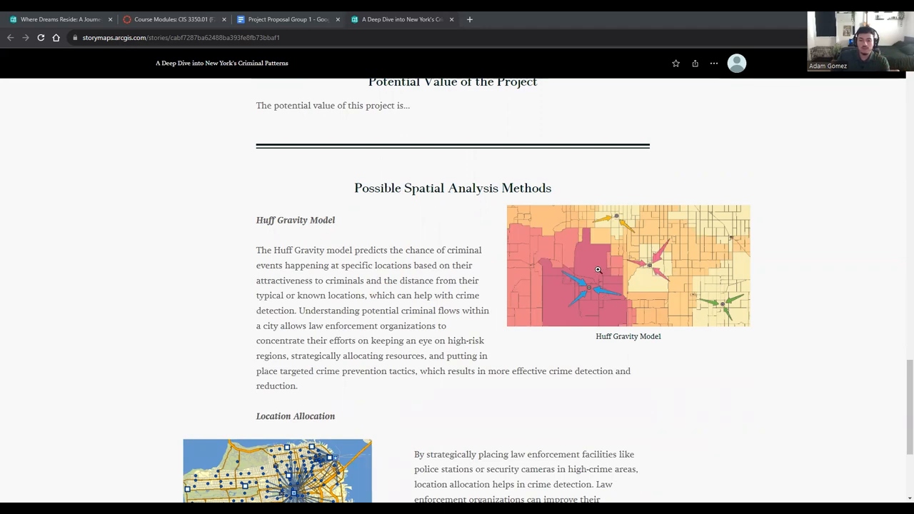
mouse_move(611, 283)
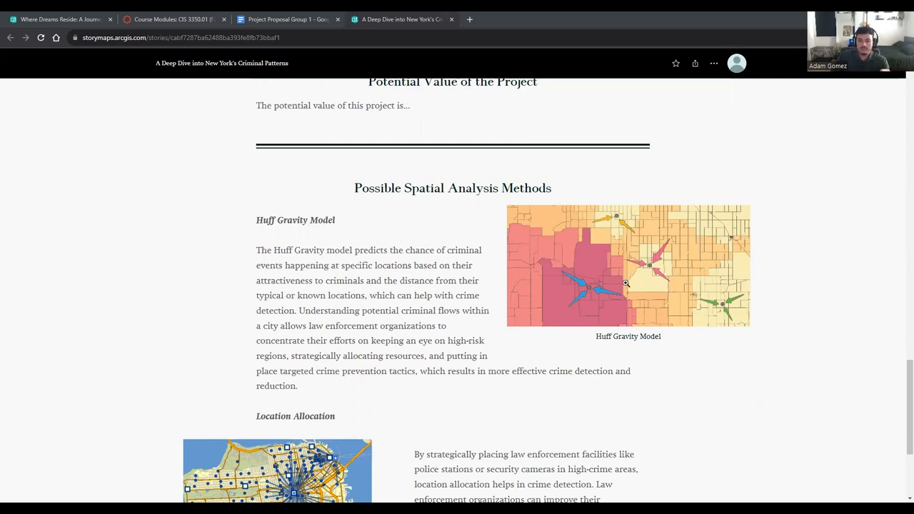
mouse_move(595, 259)
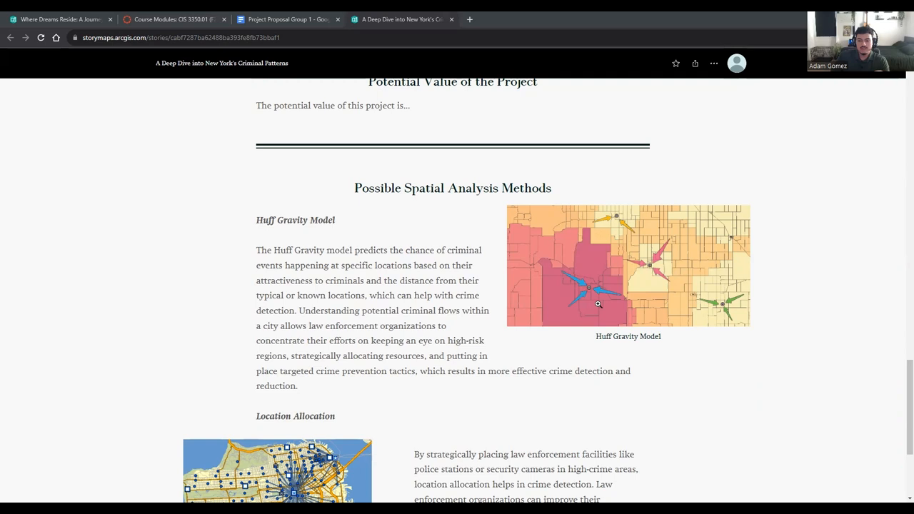
scroll(down, 3)
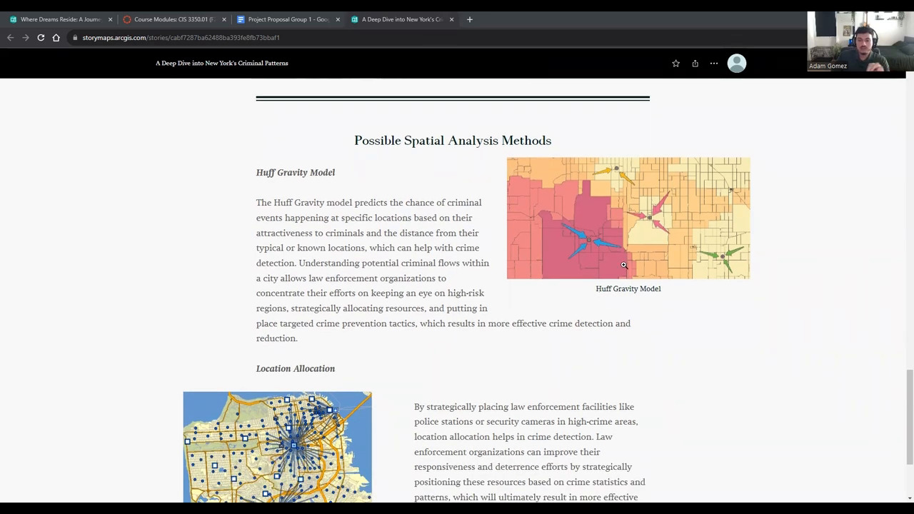
mouse_move(537, 290)
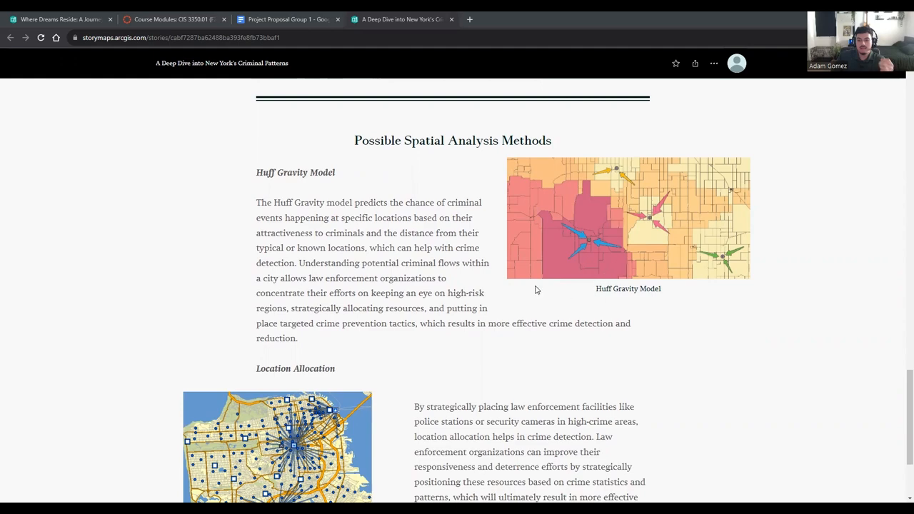
scroll(down, 3)
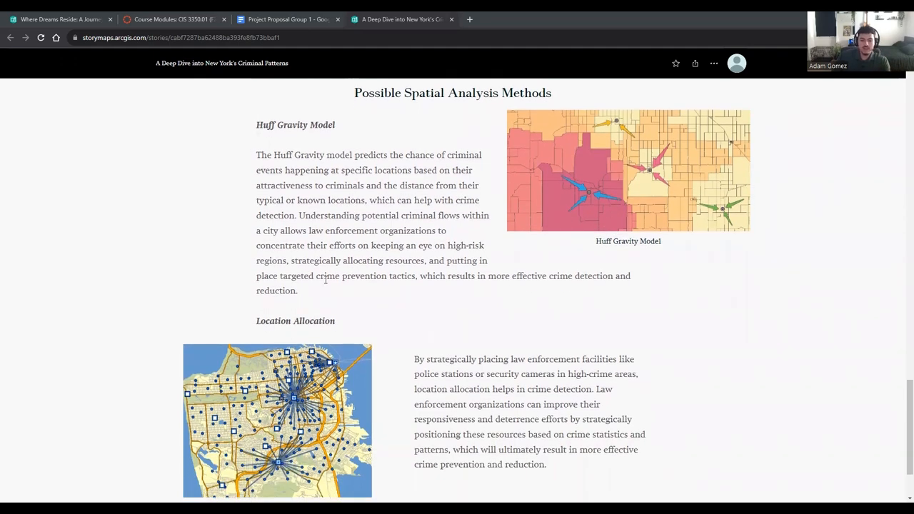
scroll(down, 3)
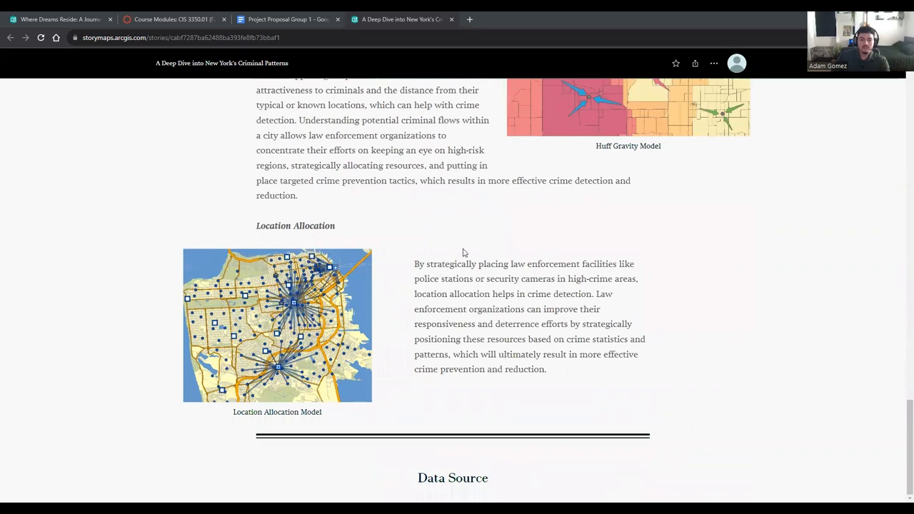
scroll(down, 3)
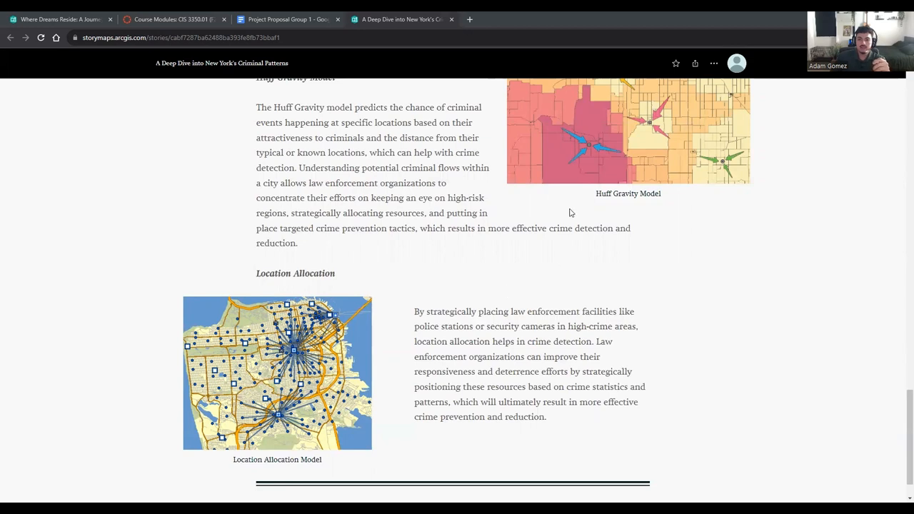
mouse_move(584, 176)
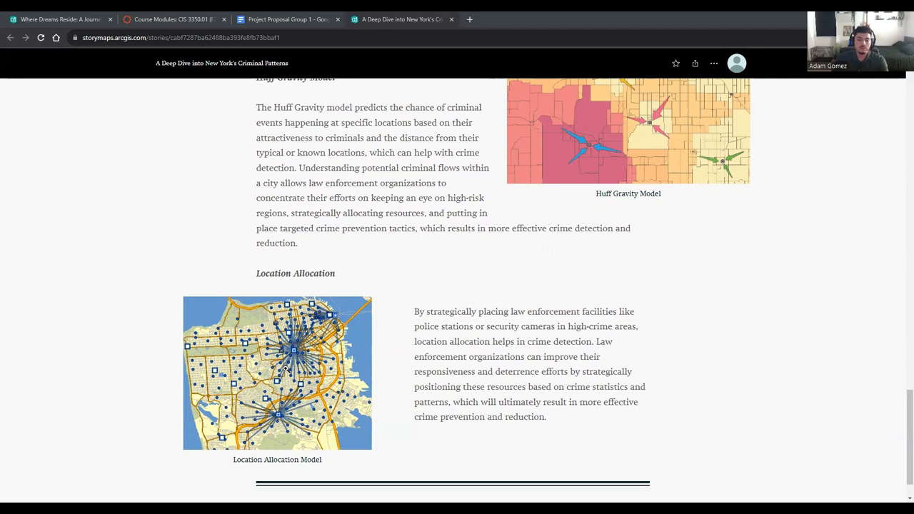
mouse_move(293, 409)
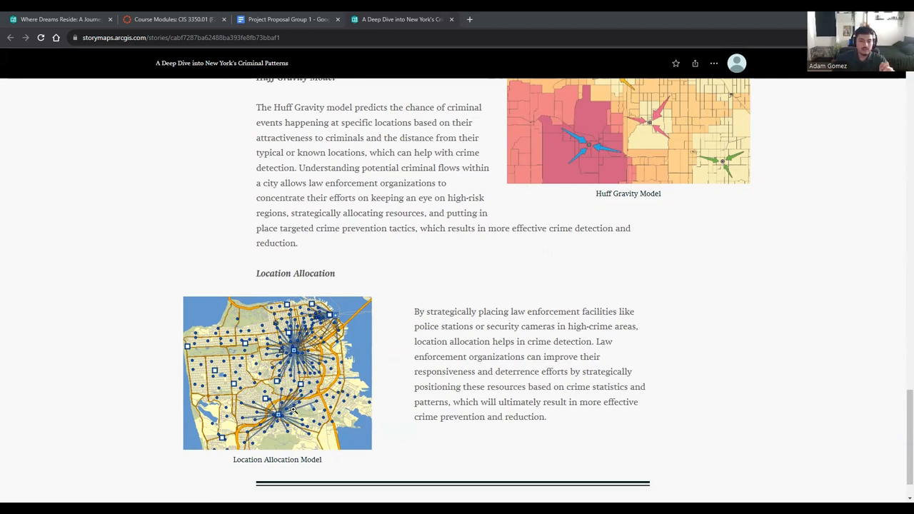
mouse_move(286, 356)
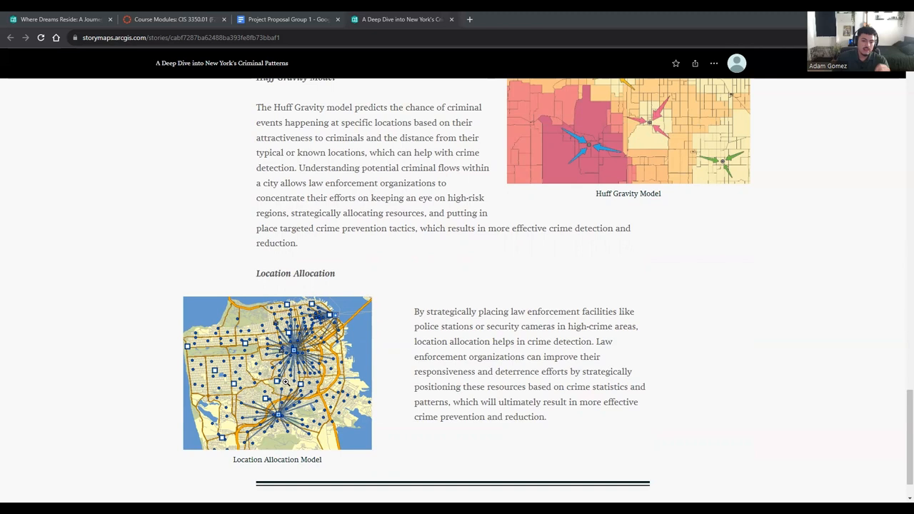
scroll(up, 3)
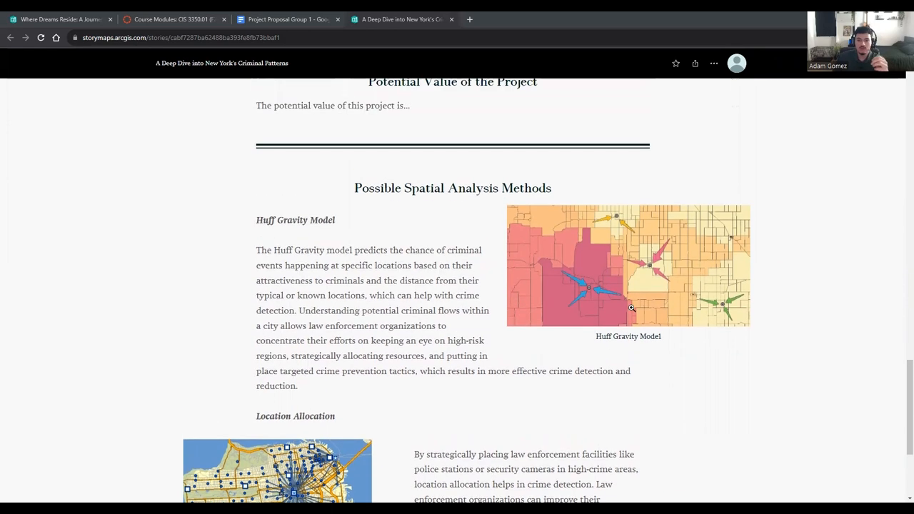
scroll(down, 3)
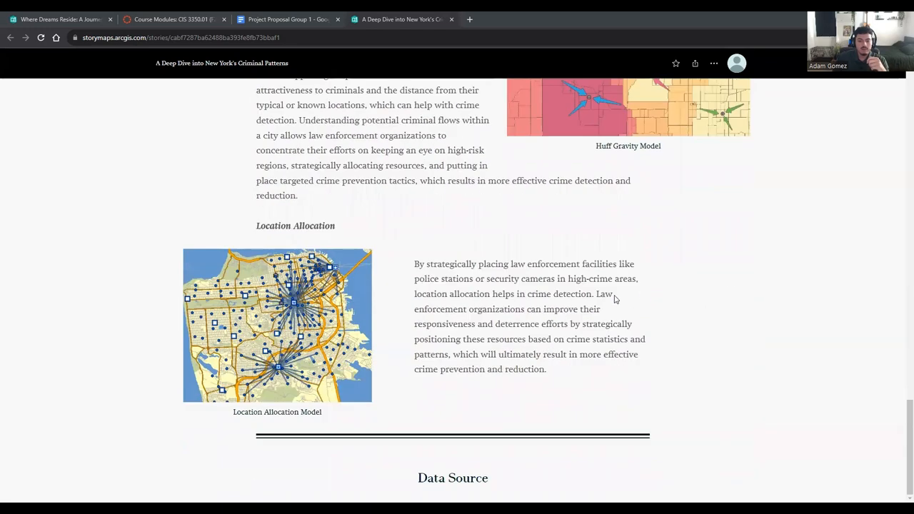
mouse_move(381, 357)
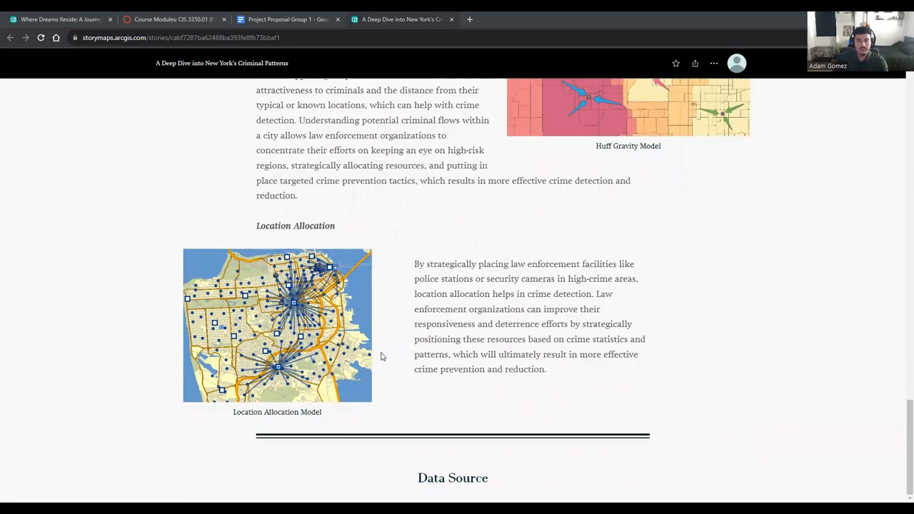
mouse_move(549, 364)
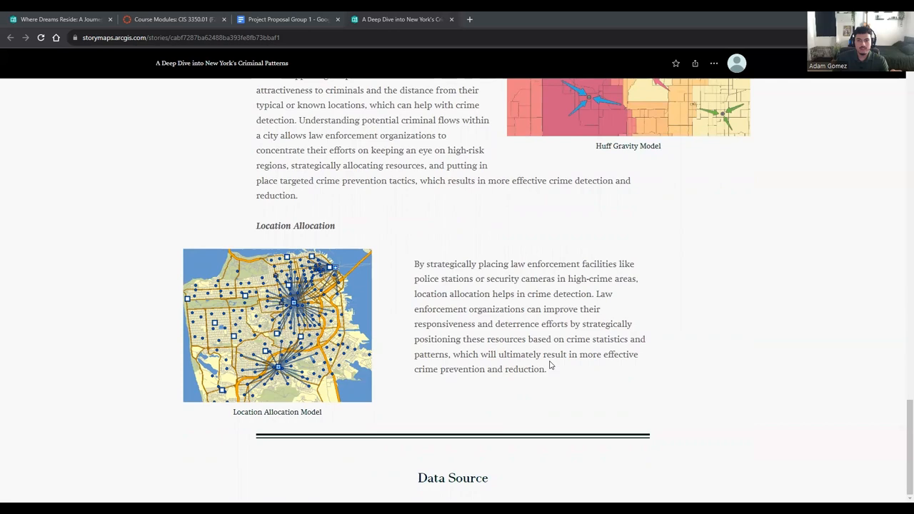
mouse_move(648, 55)
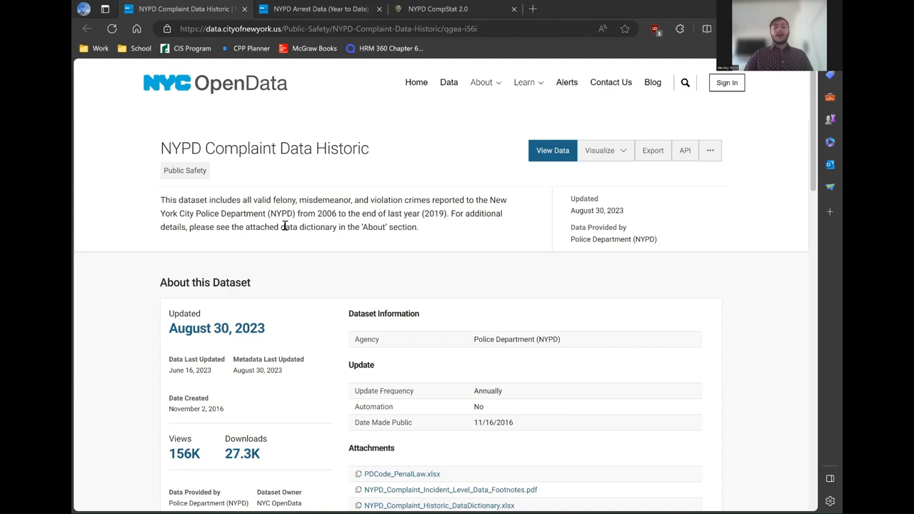
scroll(down, 3)
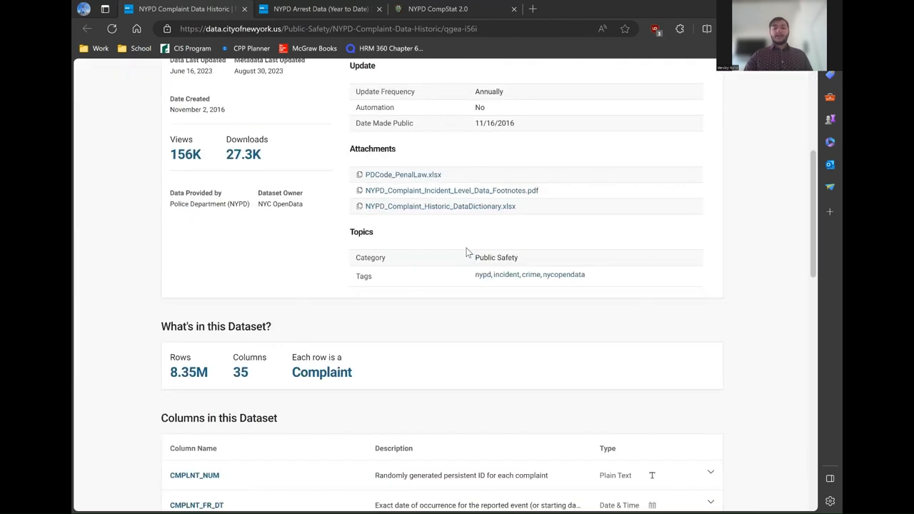
scroll(down, 3)
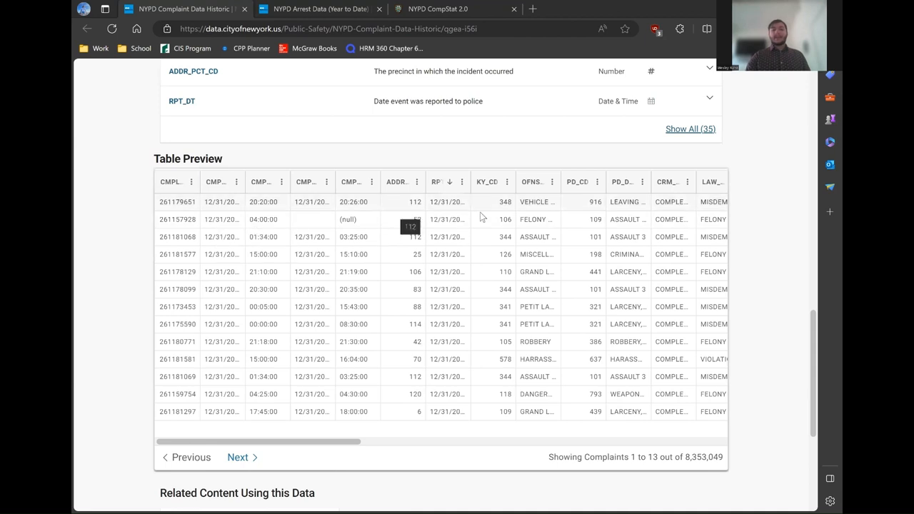
mouse_move(595, 220)
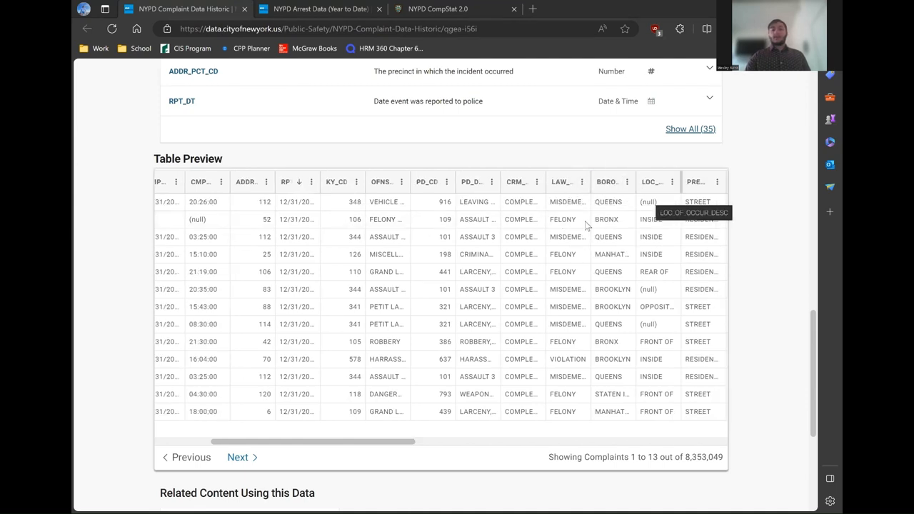
mouse_move(543, 271)
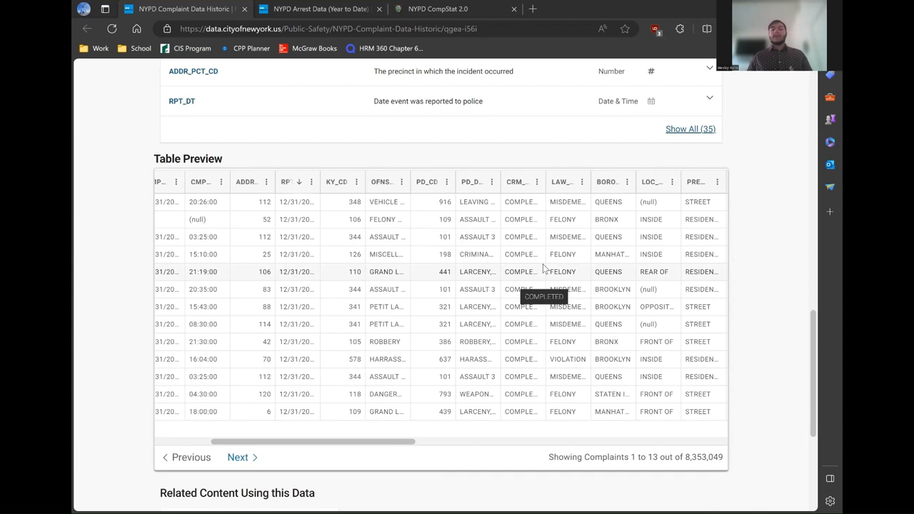
mouse_move(612, 274)
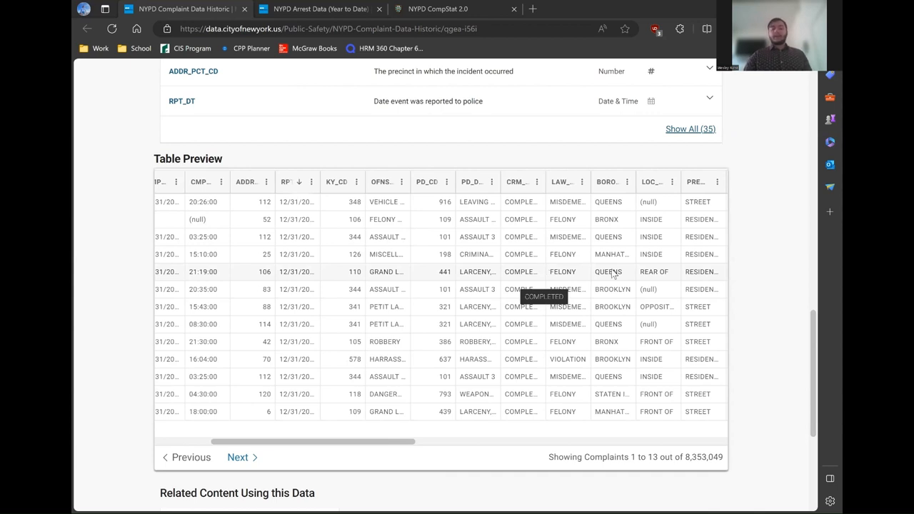
scroll(right, 3)
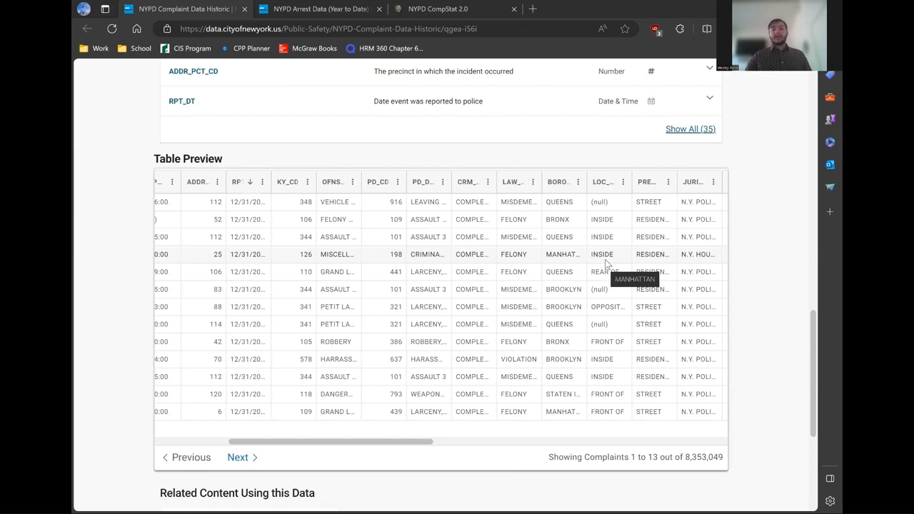
scroll(right, 3)
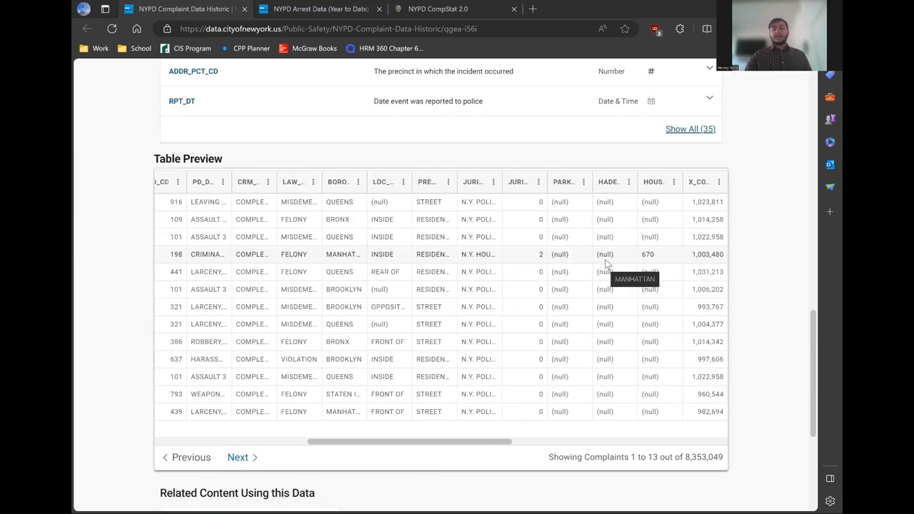
scroll(right, 3)
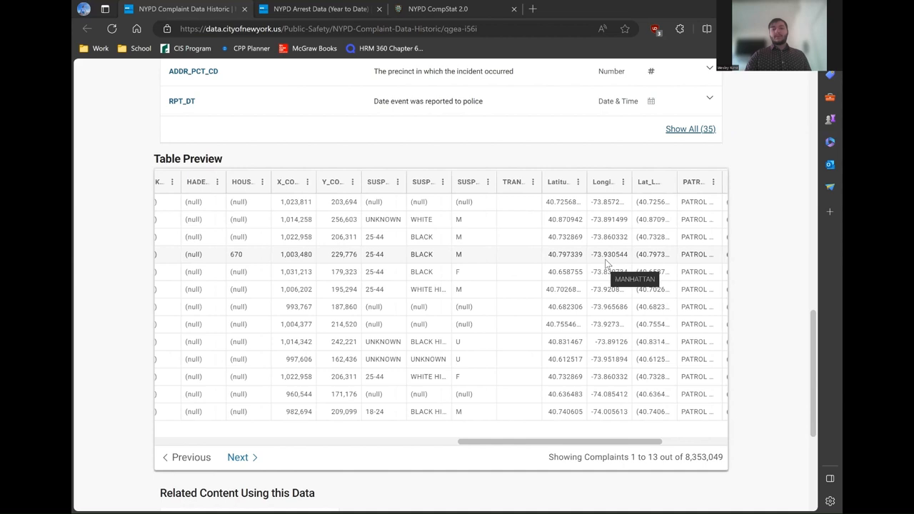
scroll(right, 3)
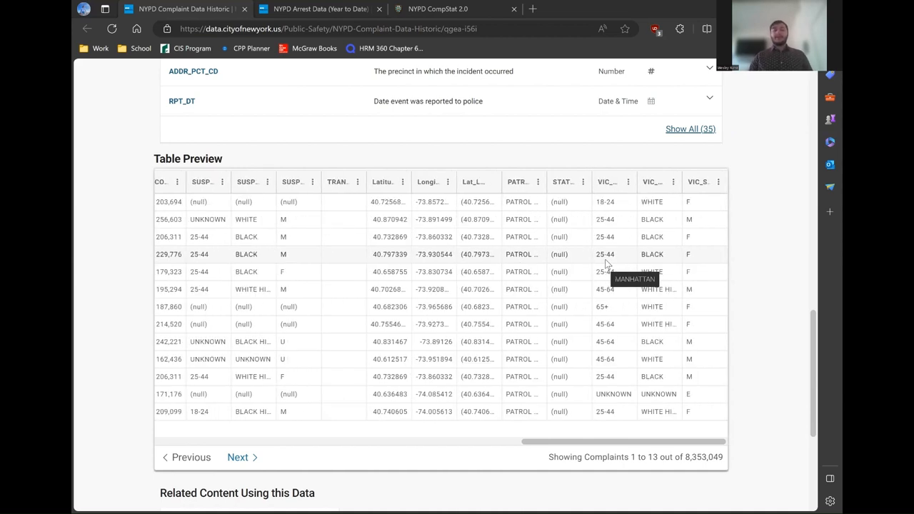
scroll(right, 3)
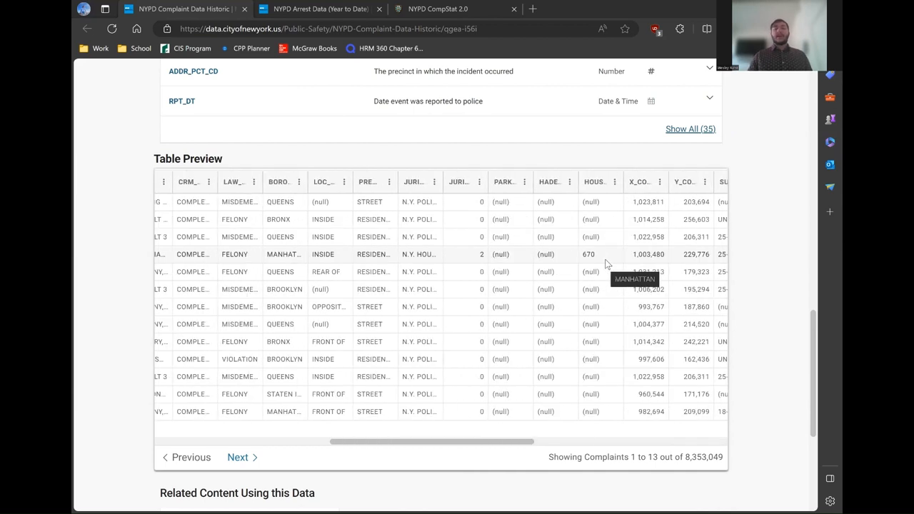
scroll(left, 3)
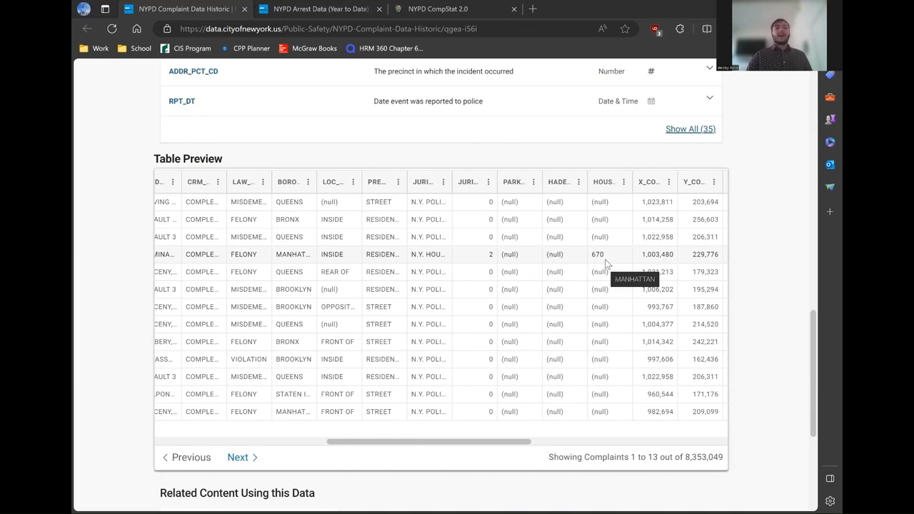
mouse_move(285, 84)
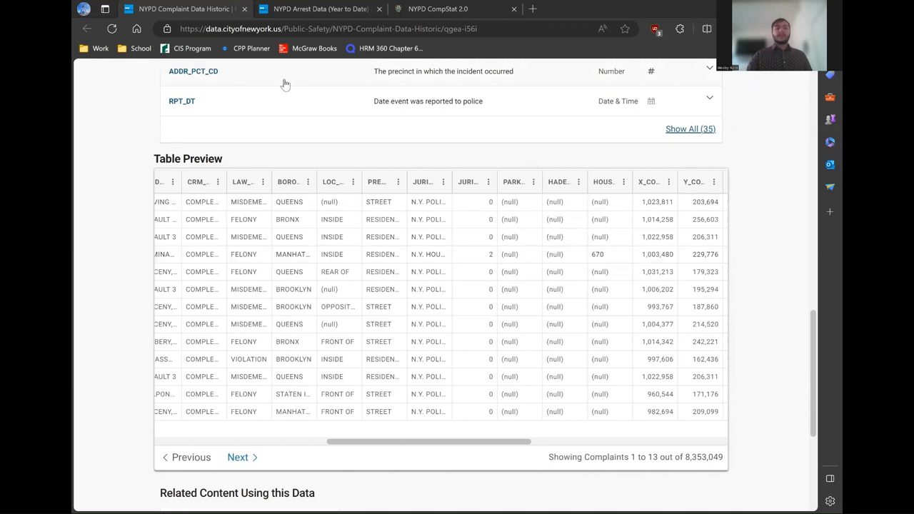
mouse_move(400, 163)
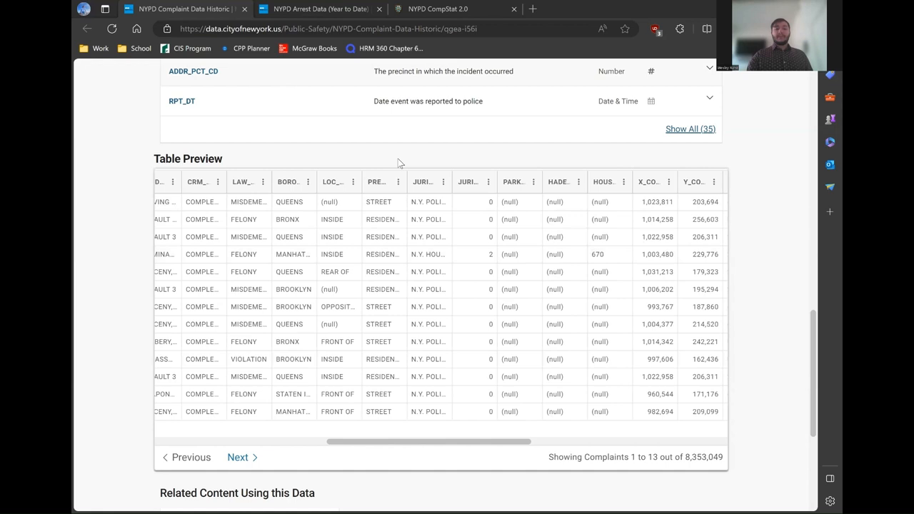
click(317, 9)
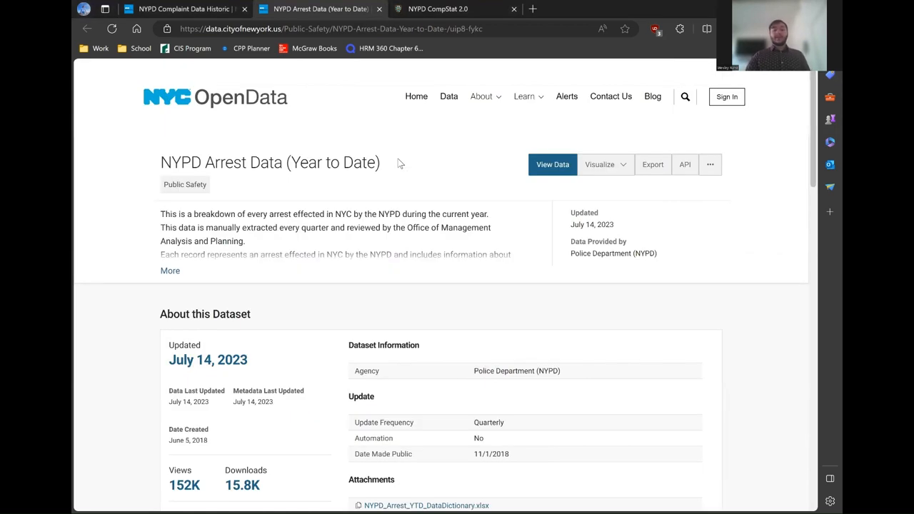
Review the NYPD Arrest Data columns and table preview, then bring up the CompStat 2.0 dashboard
scroll(down, 3)
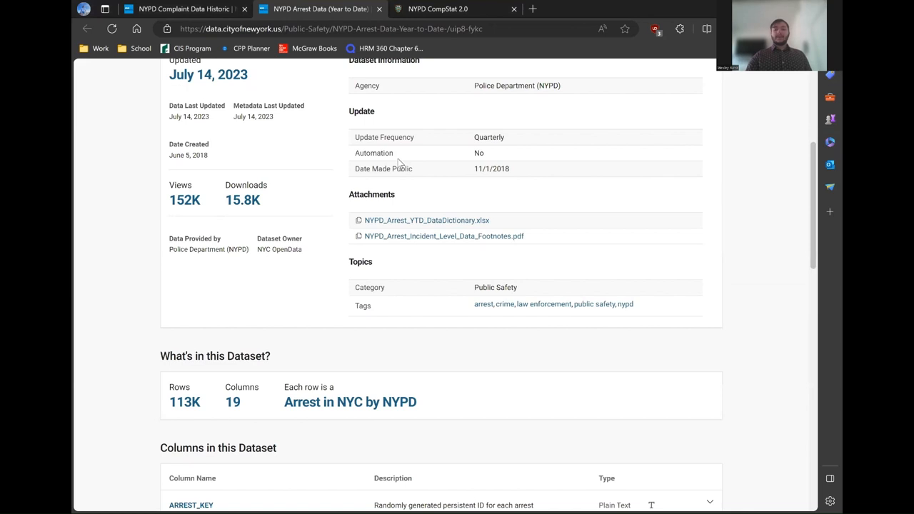
scroll(down, 3)
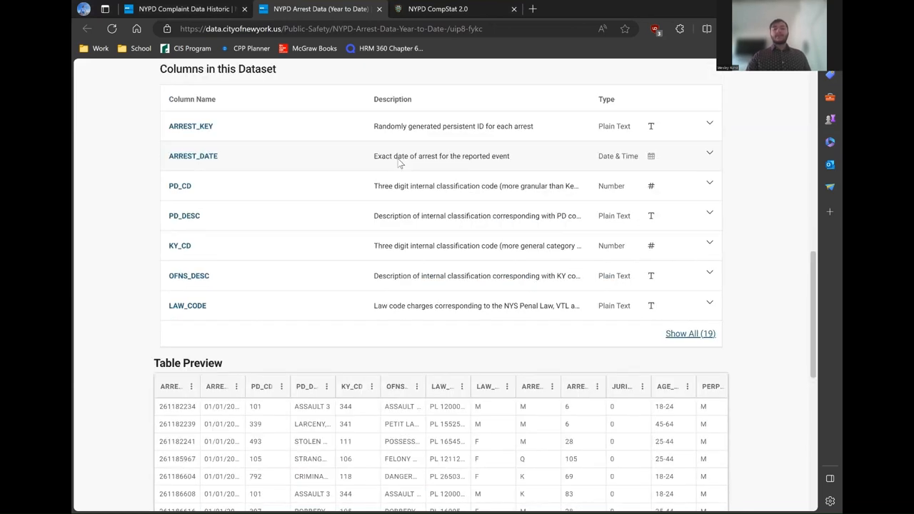
scroll(down, 3)
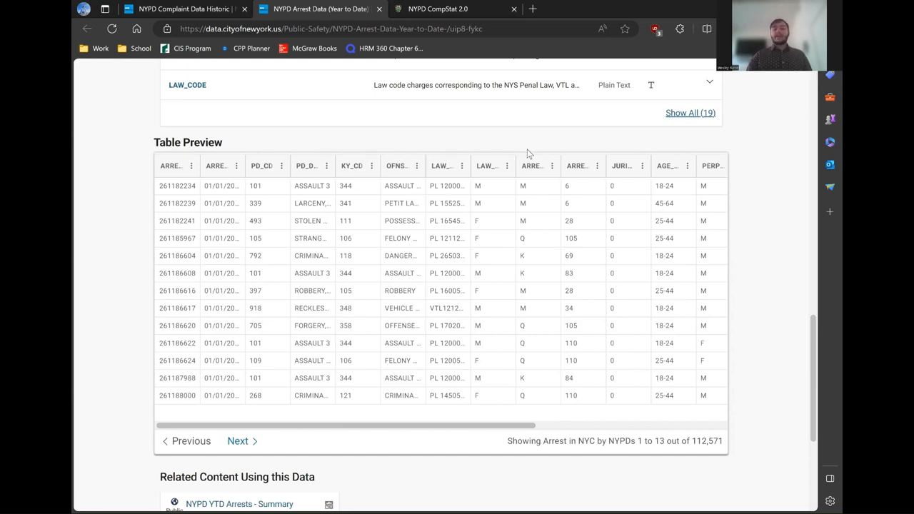
scroll(right, 3)
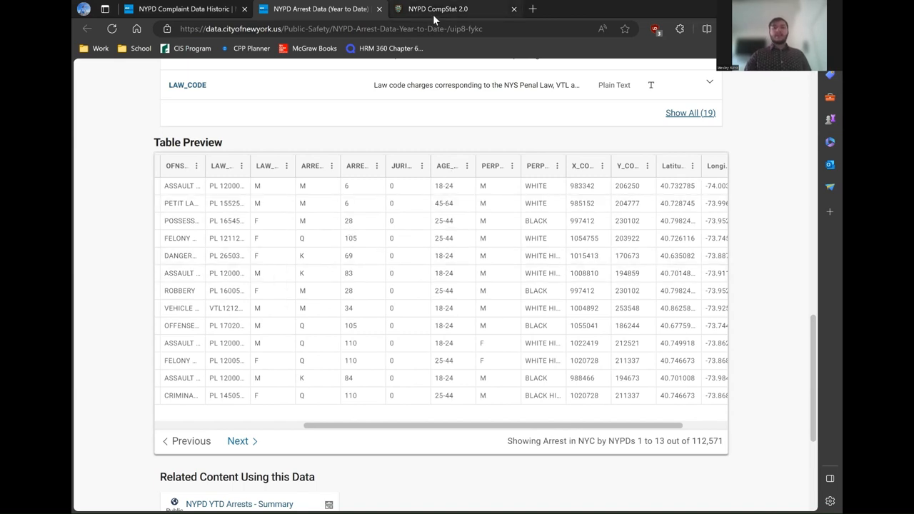
click(447, 9)
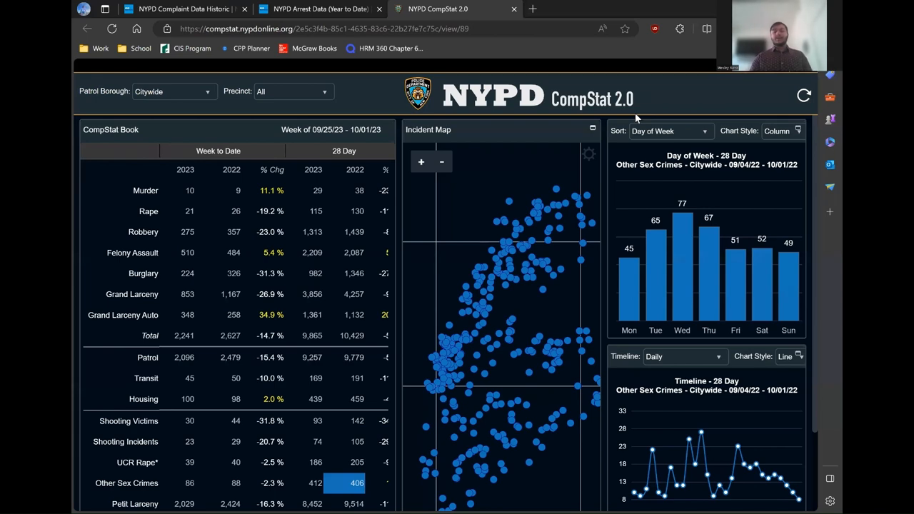
Review the citywide CompStat crime dashboard, then return to the NYPD Complaint Data Historic page
scroll(down, 3)
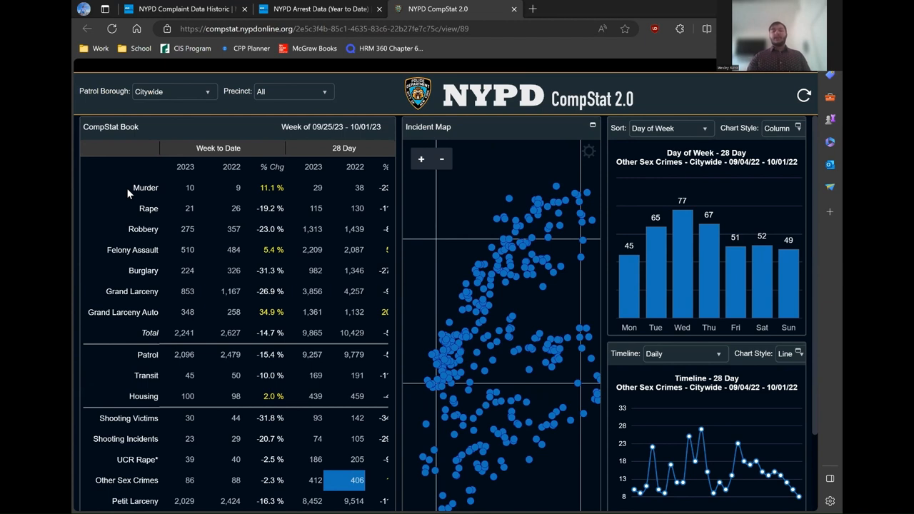
mouse_move(528, 321)
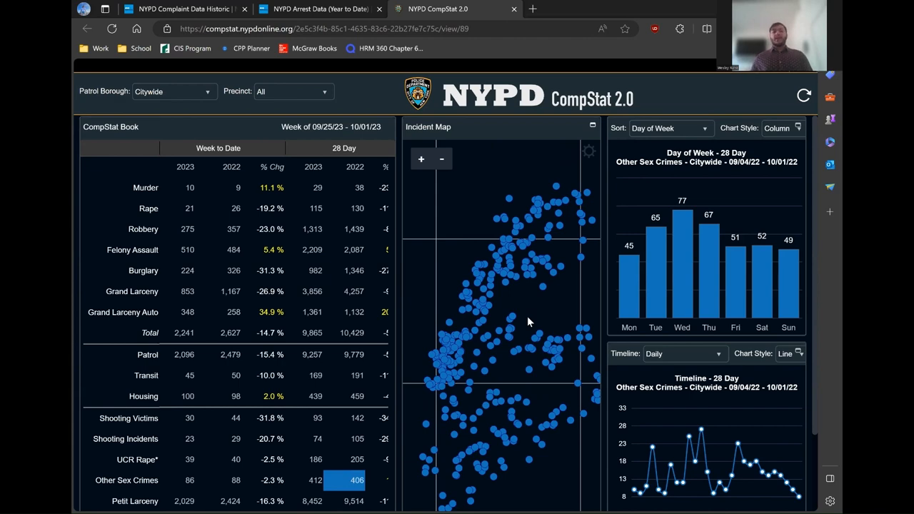
click(182, 9)
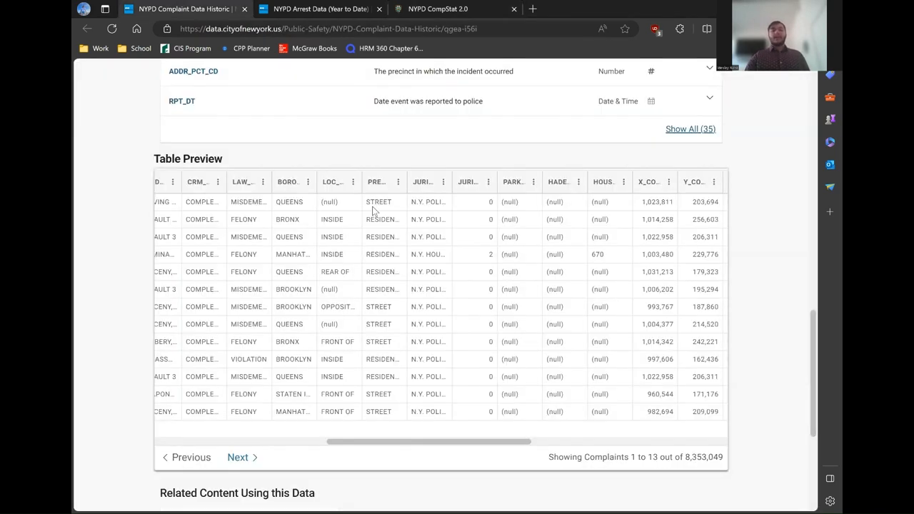